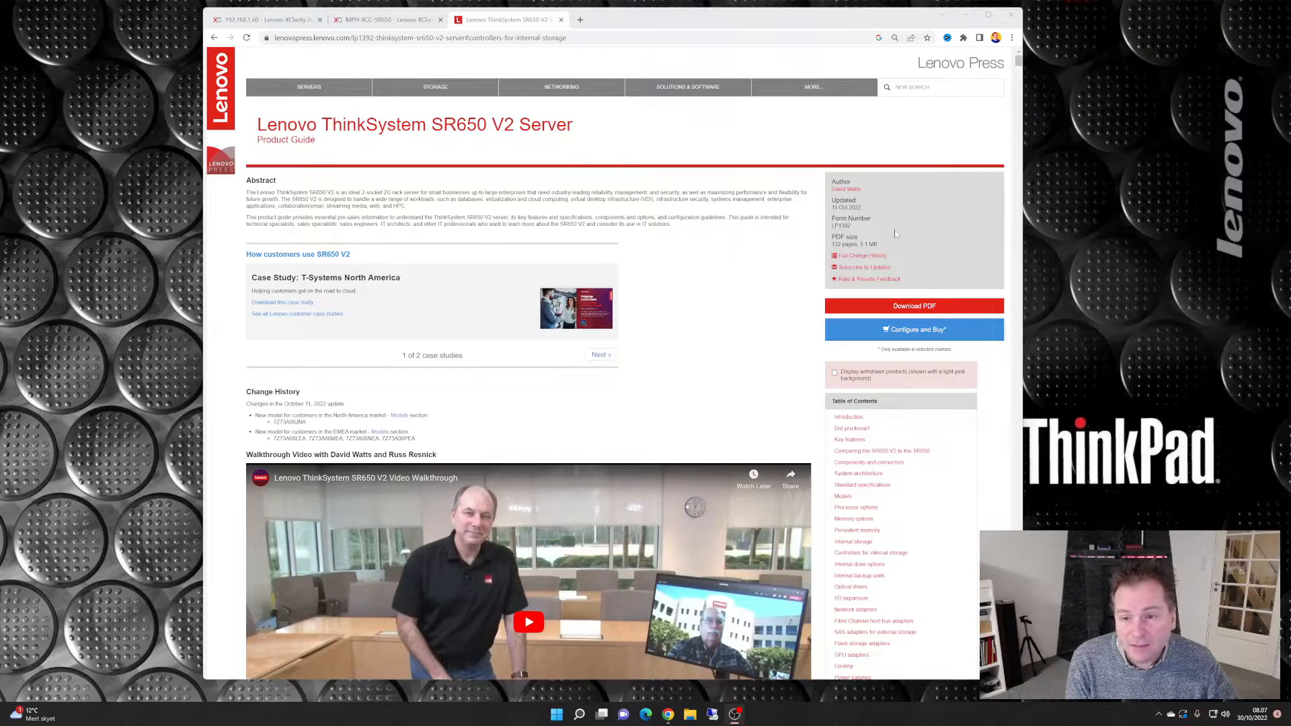
{"action": "mouse_move", "coordinate": [844, 188]}
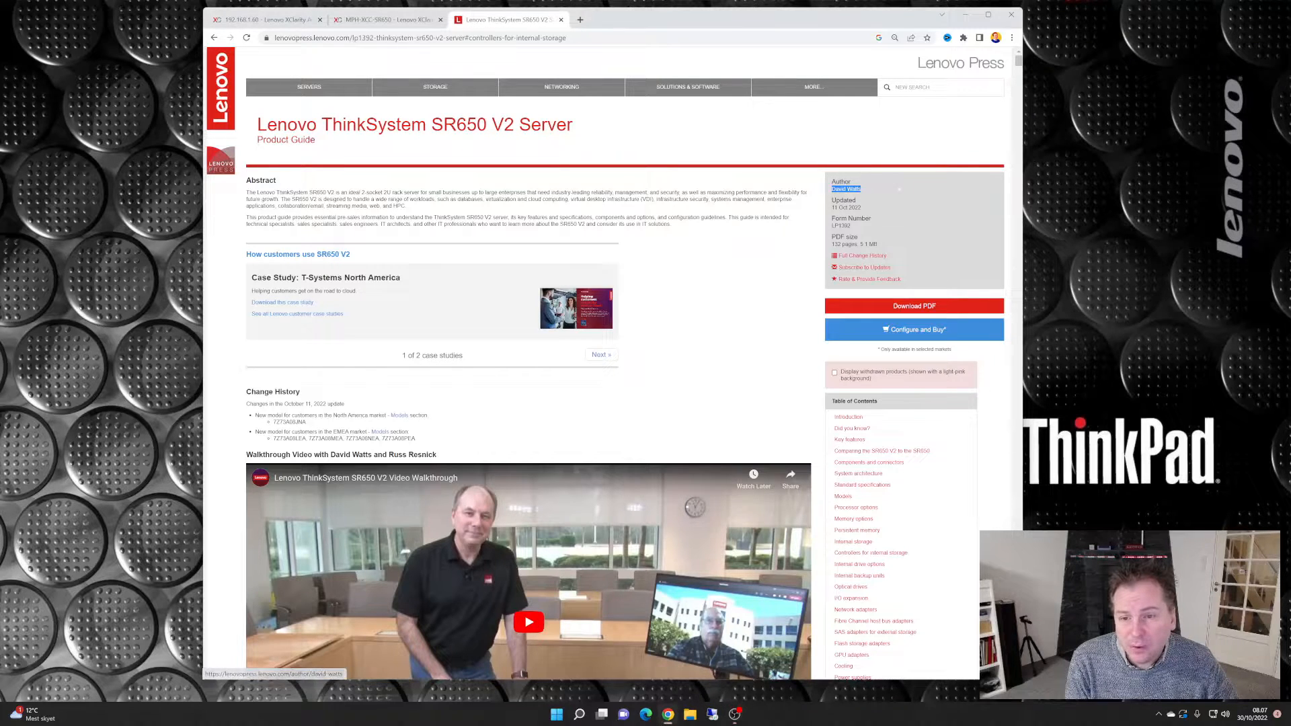
{"action": "mouse_move", "coordinate": [677, 396]}
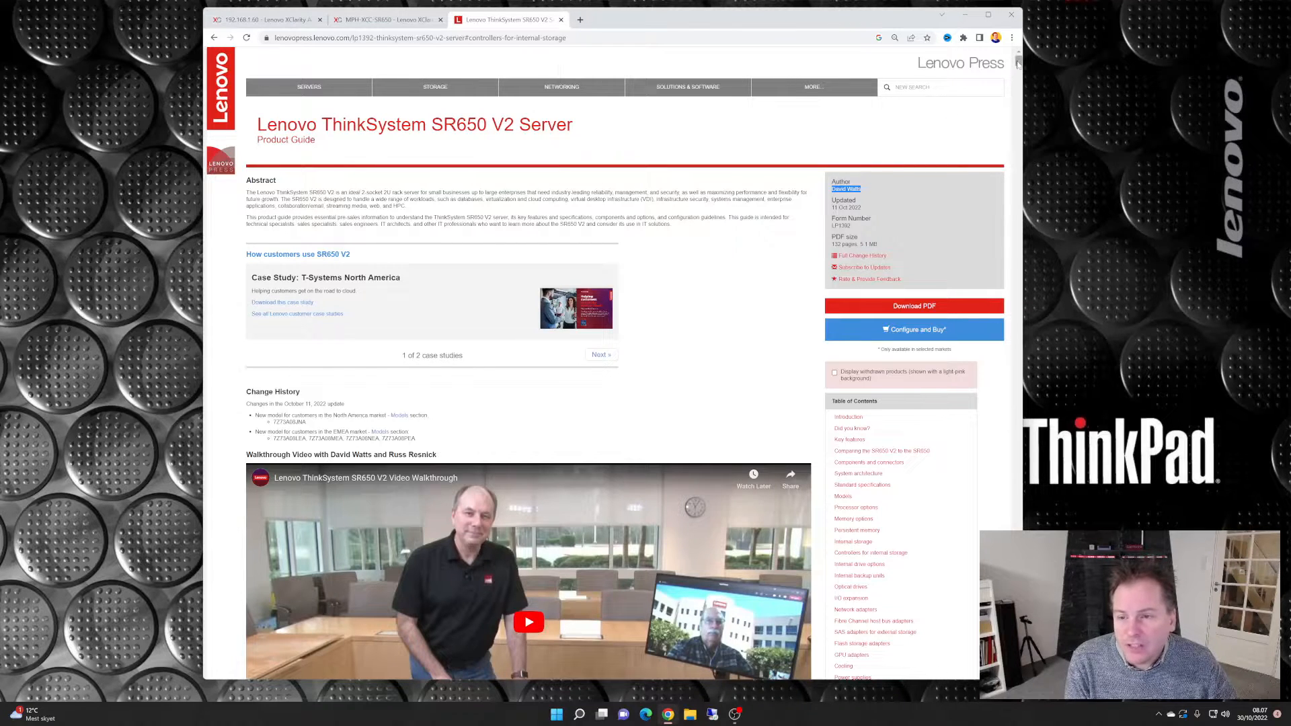
Scroll down the SR650 V2 guide toward the Controllers for internal storage section.
{"action": "scroll", "scroll_direction": "down", "scroll_amount": 3}
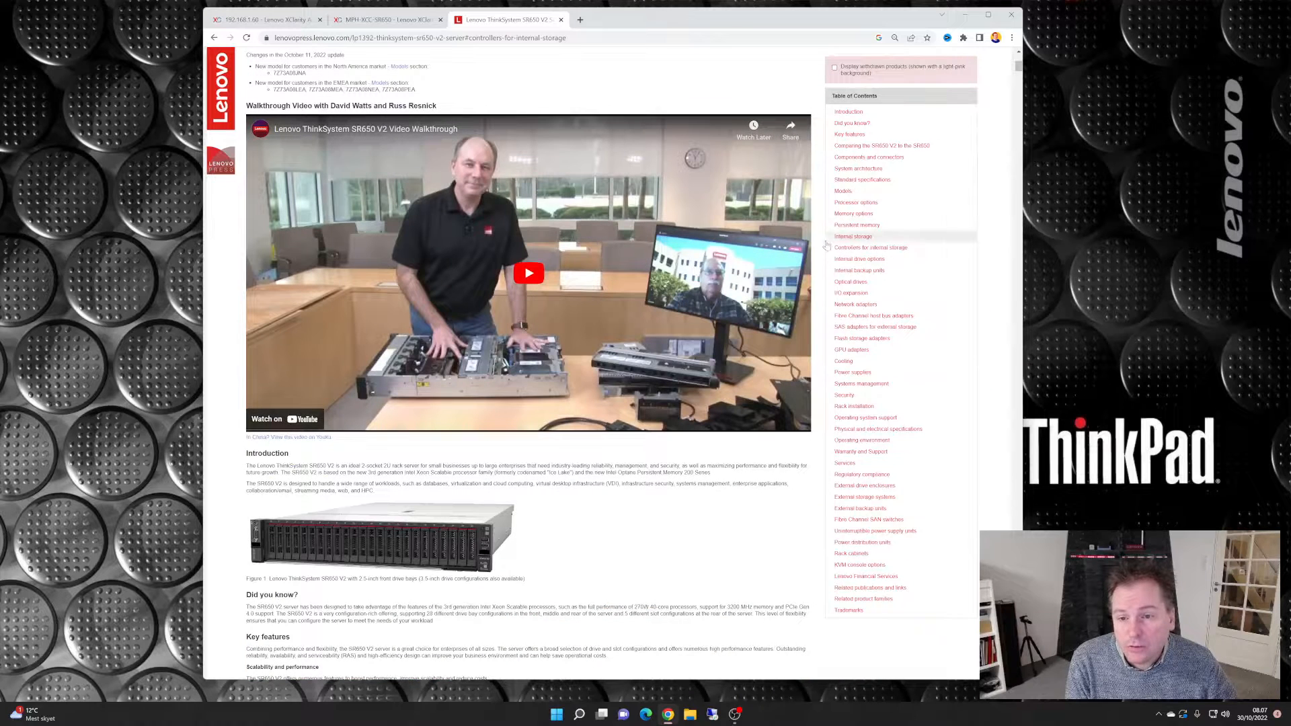
{"action": "mouse_move", "coordinate": [859, 271]}
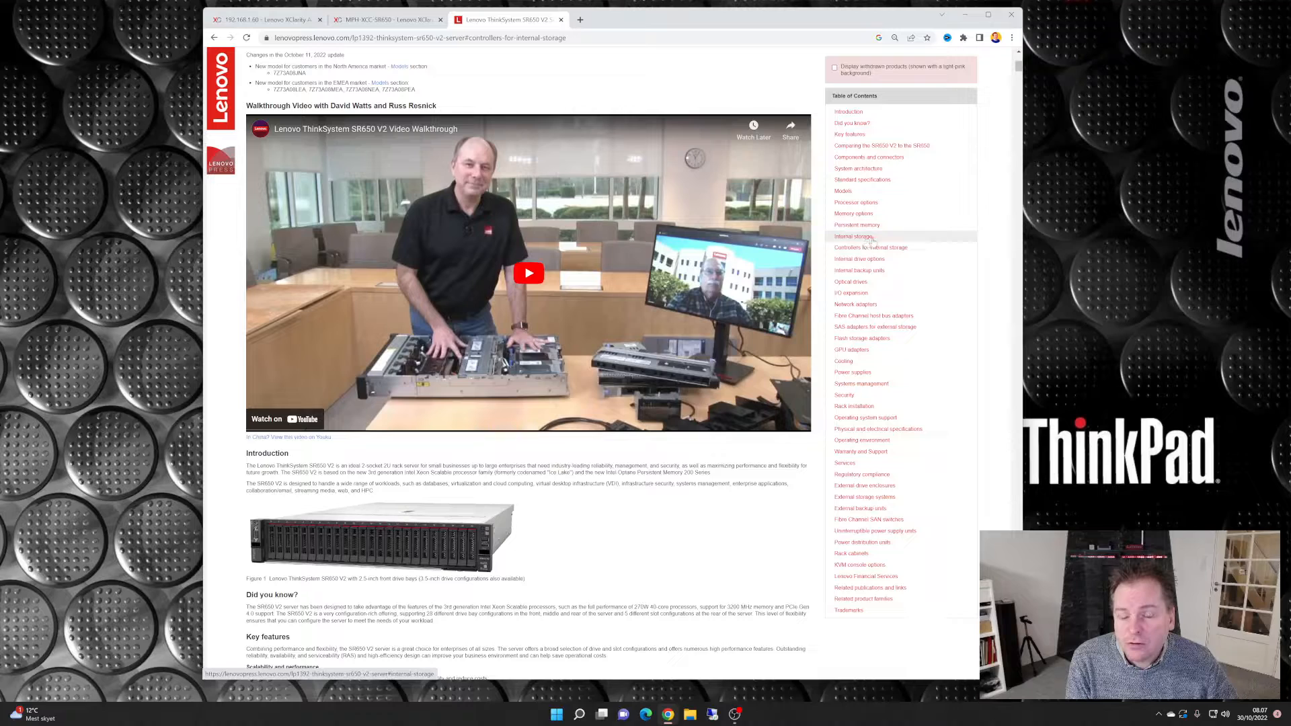
{"action": "mouse_move", "coordinate": [870, 246]}
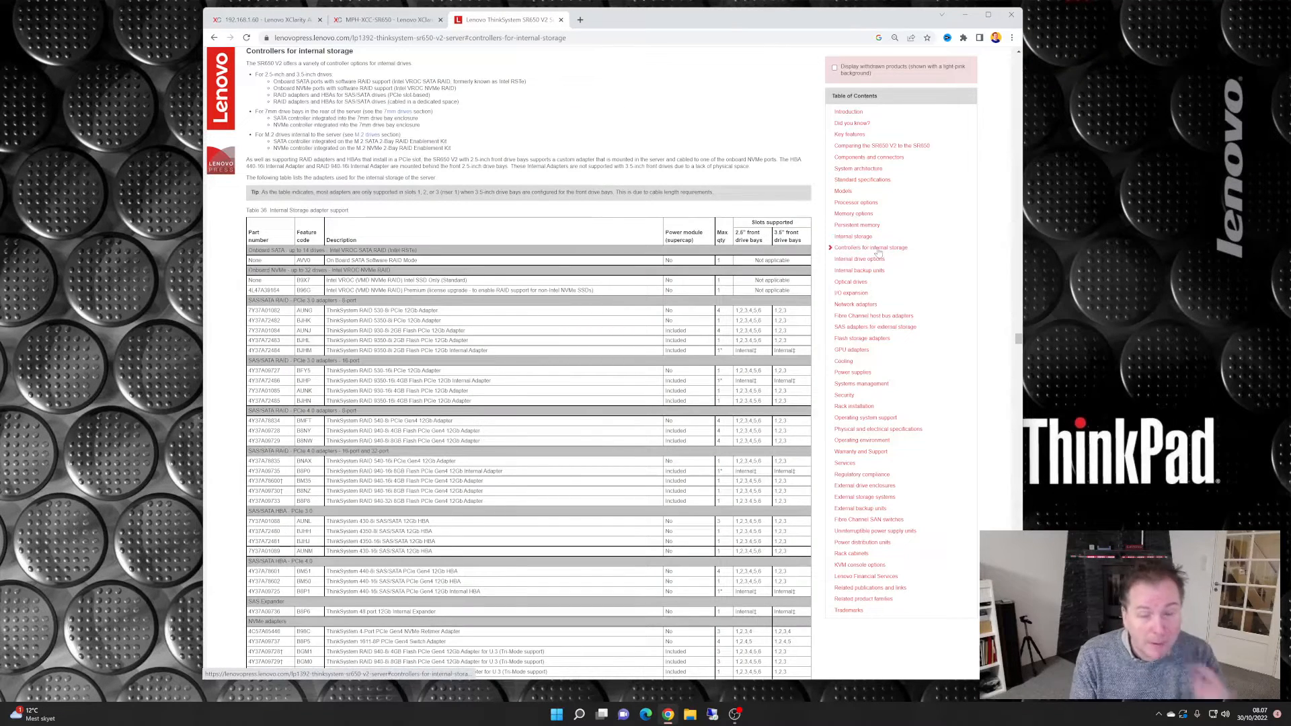
Mark the 32-port adapter group and the RAID 940 adapter name in the table.
{"action": "scroll", "scroll_direction": "down", "scroll_amount": 3}
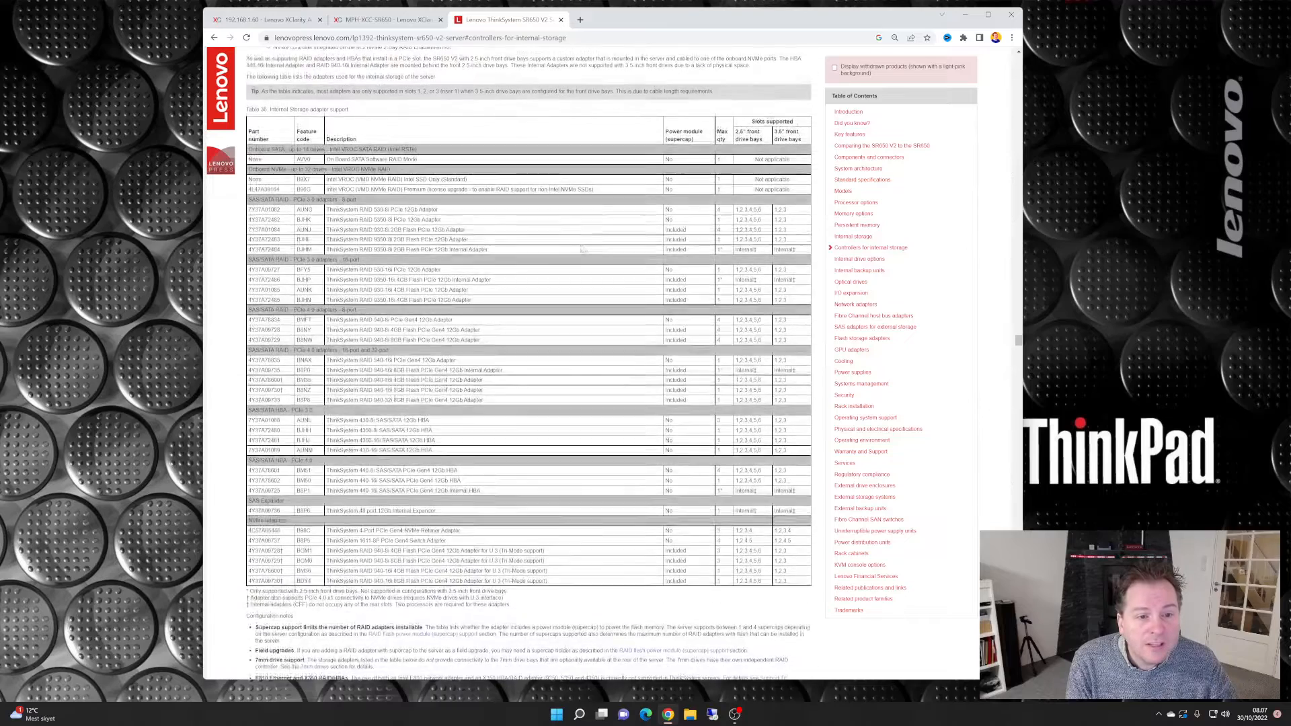
{"action": "scroll", "scroll_direction": "down", "scroll_amount": 3}
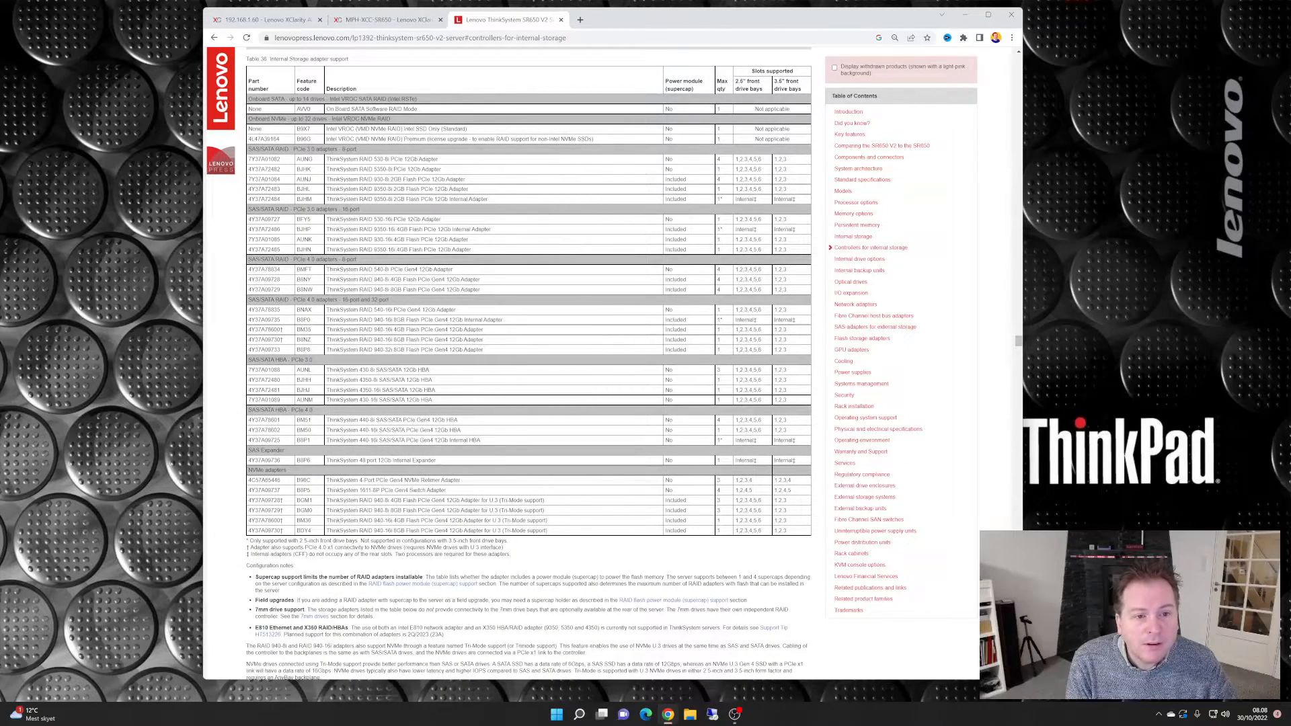
{"action": "double_click", "coordinate": [371, 109]}
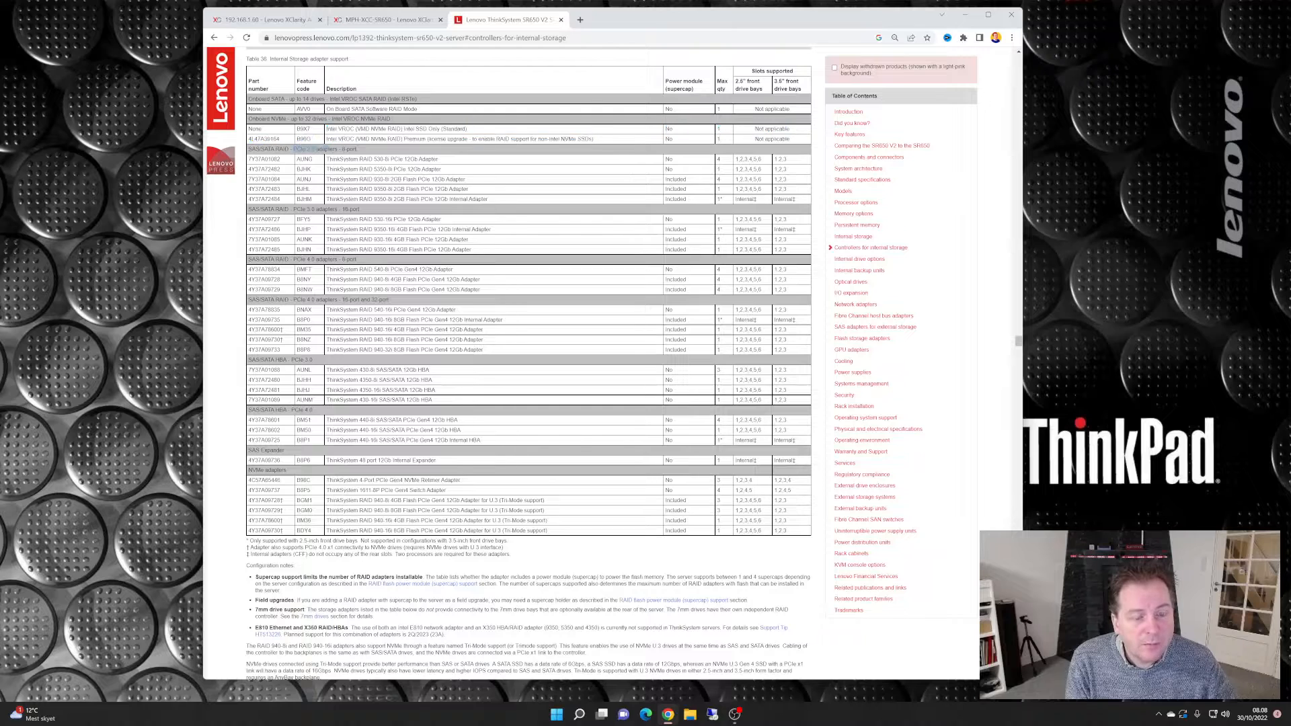
{"action": "double_click", "coordinate": [304, 149]}
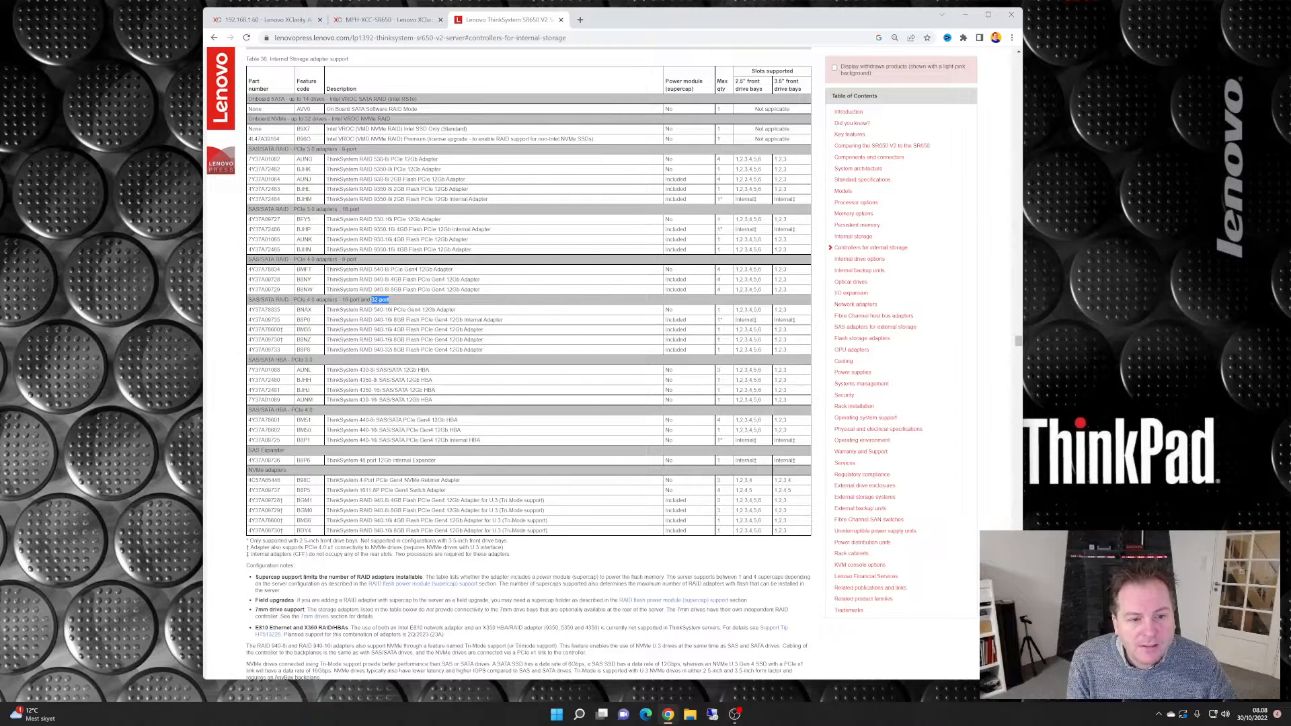
{"action": "double_click", "coordinate": [362, 279]}
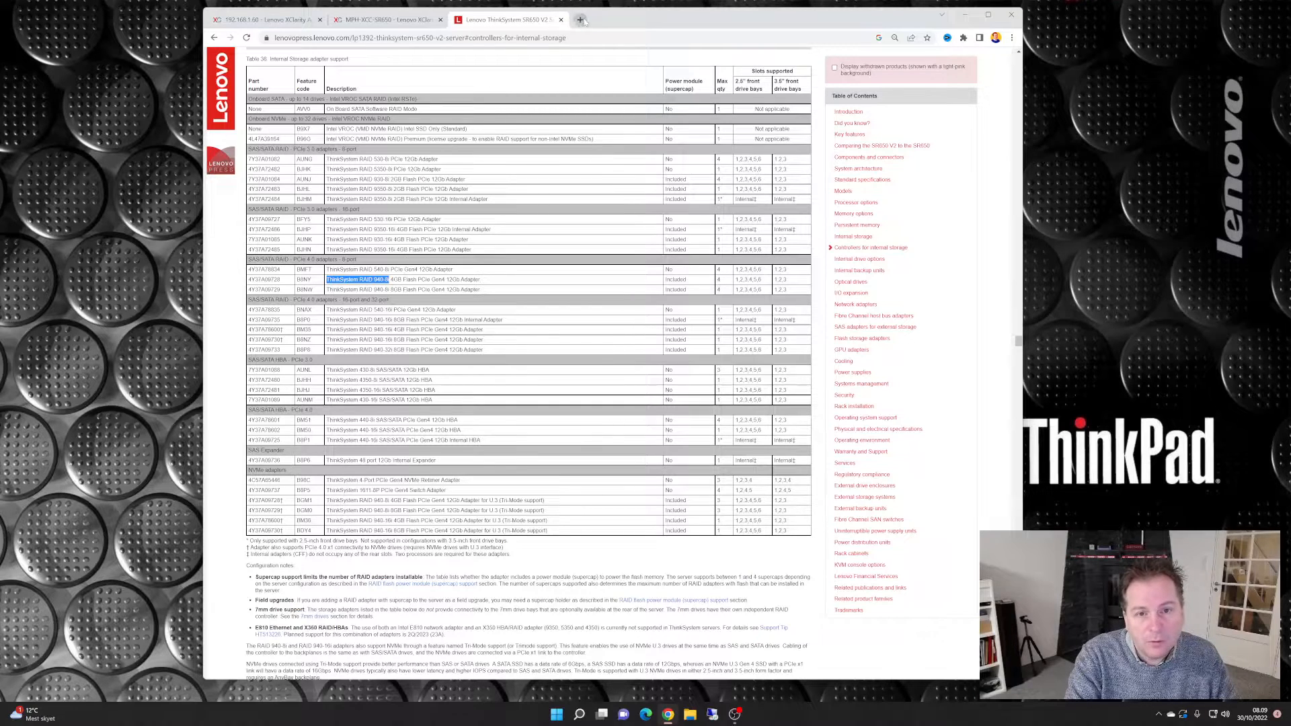
Search 'lenovopress sr650' in a new tab to reach the RAID 940 guide.
{"action": "left_click", "coordinate": [579, 19]}
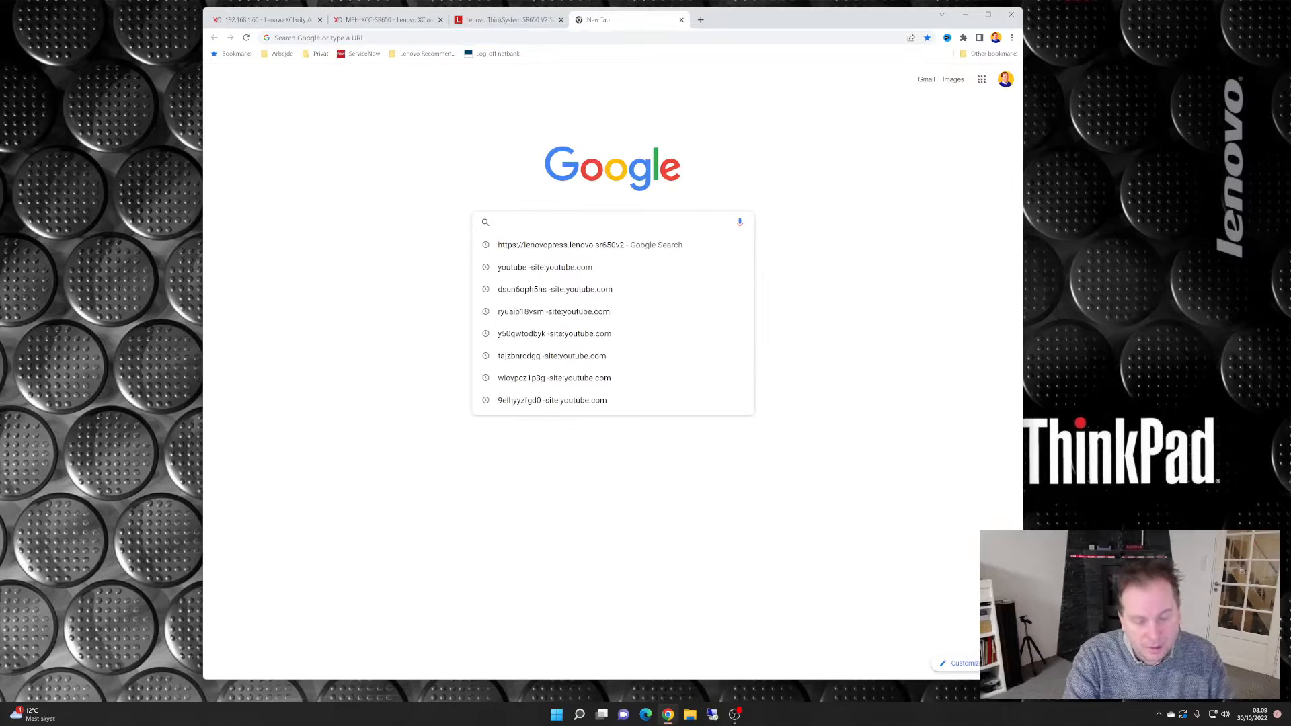
{"action": "type", "text": "lenovopress sr650"}
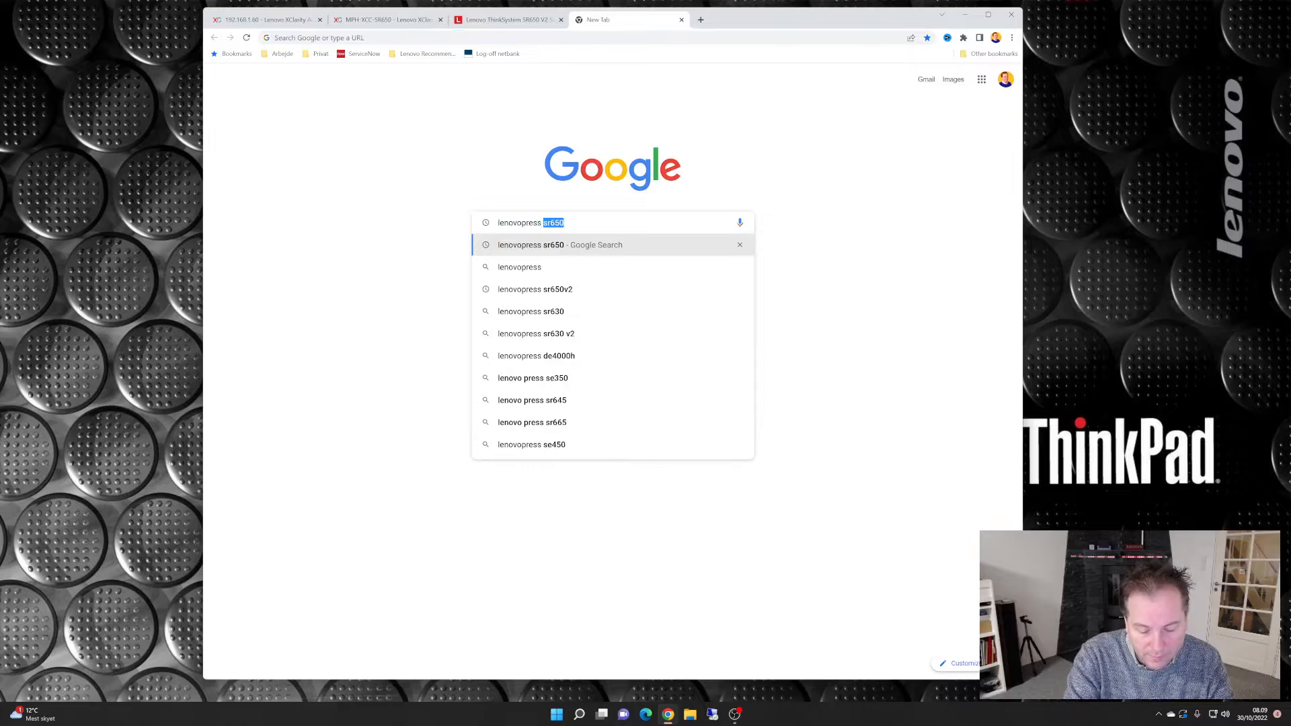
{"action": "key", "text": "Return"}
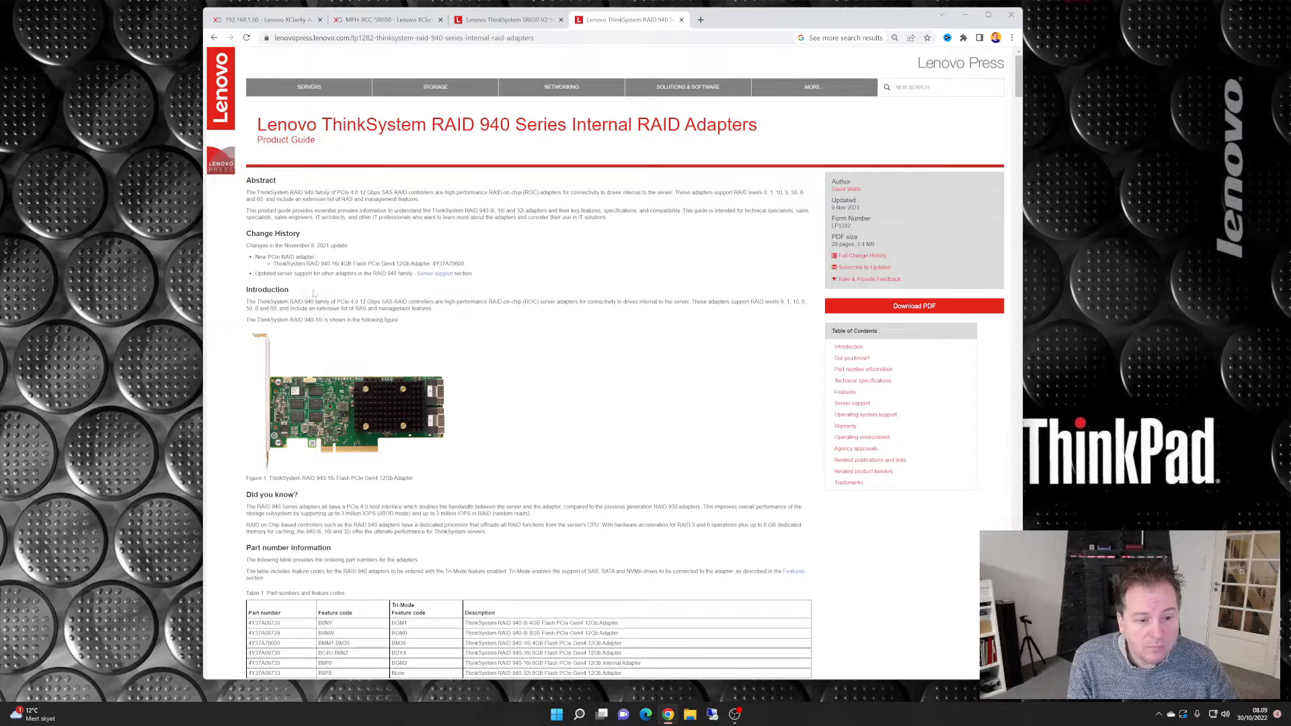
Scroll past the RAID 940 specifications and comparison tables to the Features list.
{"action": "scroll", "scroll_direction": "down", "scroll_amount": 3}
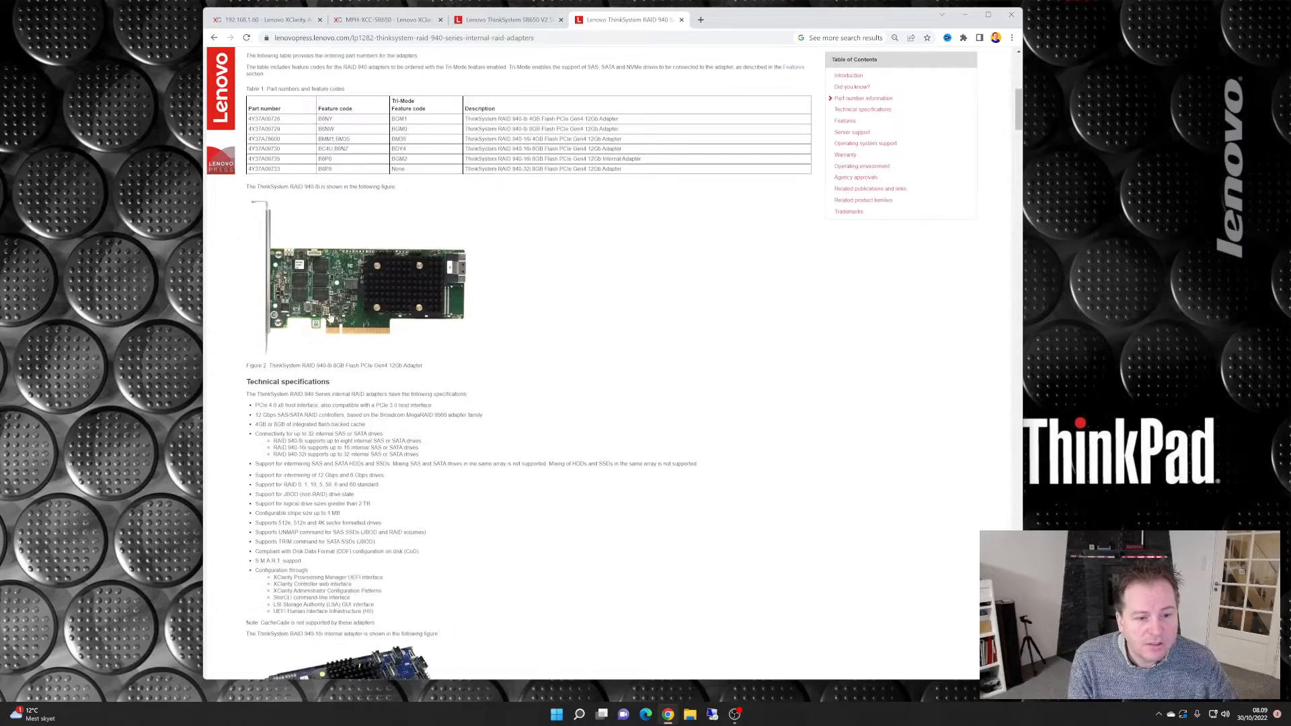
{"action": "scroll", "scroll_direction": "down", "scroll_amount": 3}
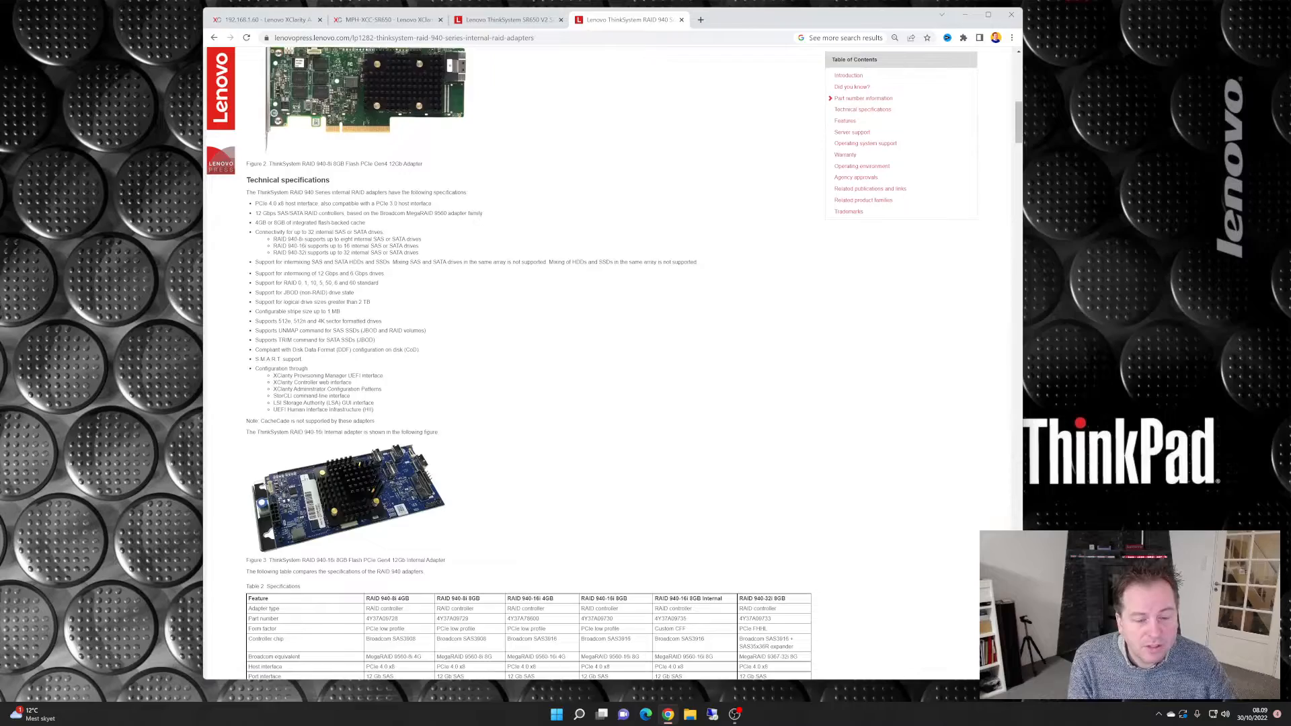
{"action": "scroll", "scroll_direction": "down", "scroll_amount": 3}
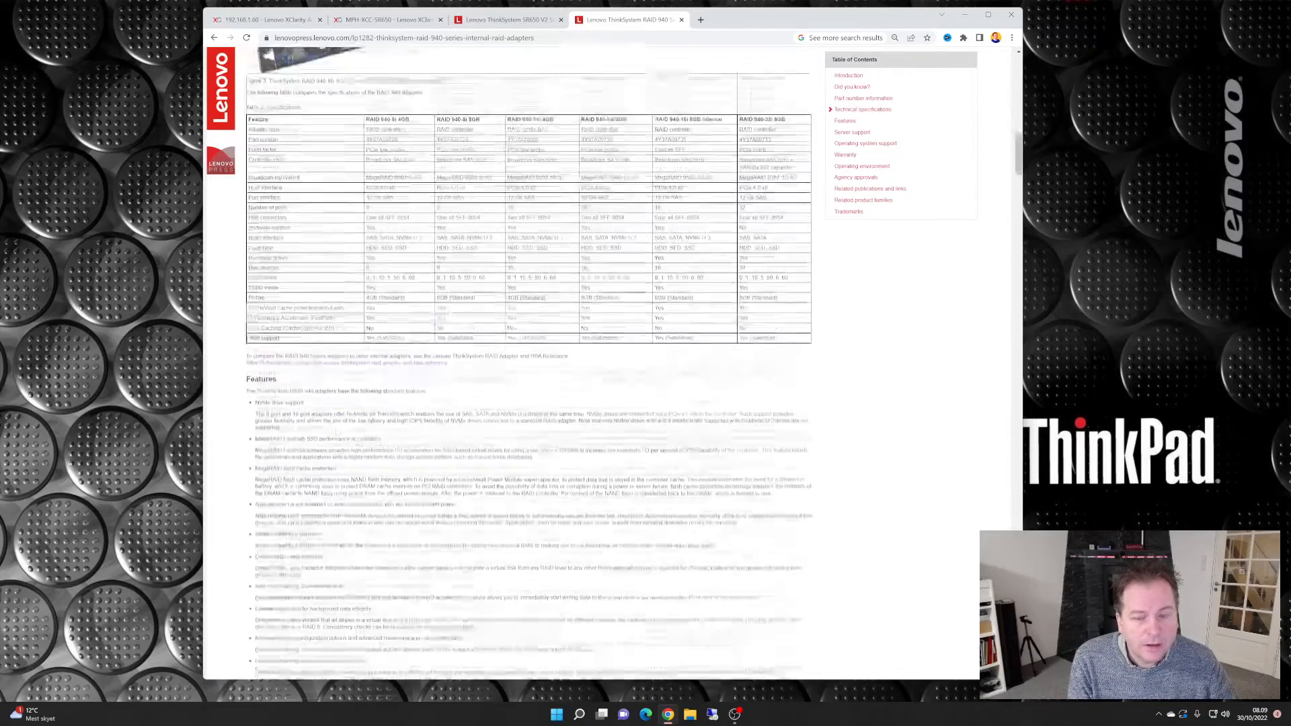
{"action": "scroll", "scroll_direction": "down", "scroll_amount": 3}
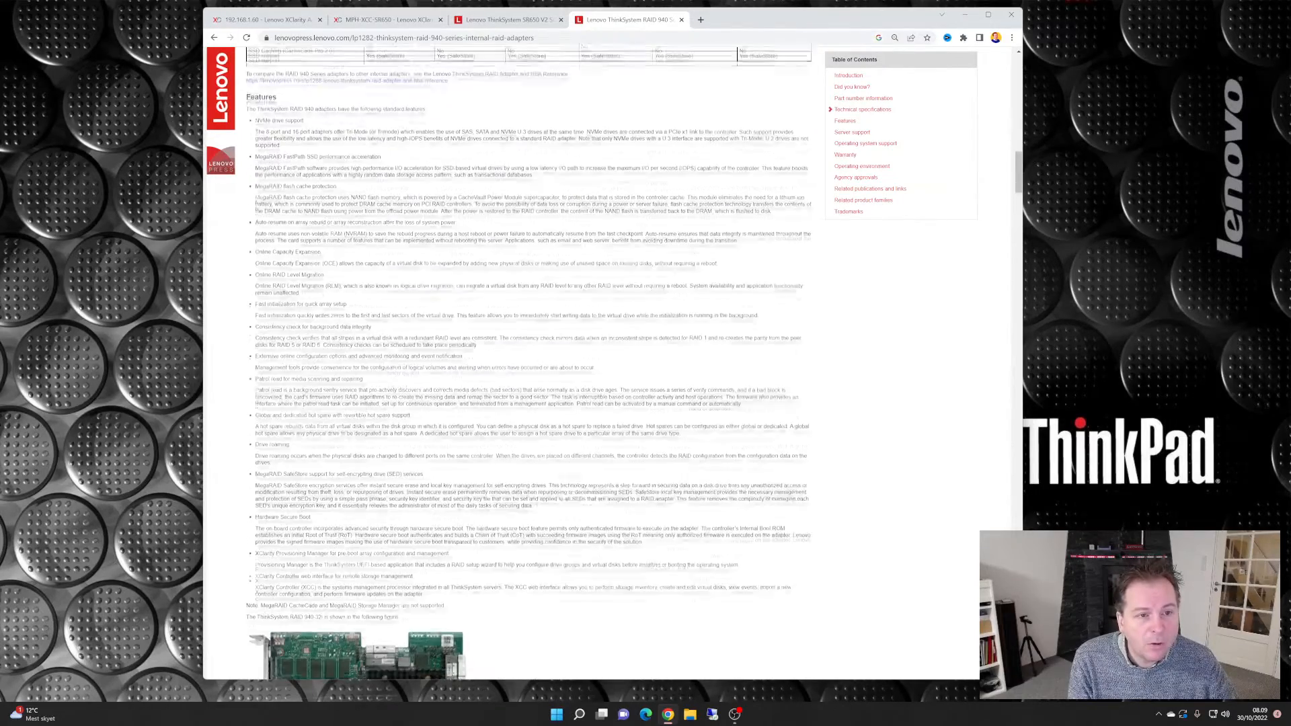
{"action": "scroll", "scroll_direction": "up", "scroll_amount": 3}
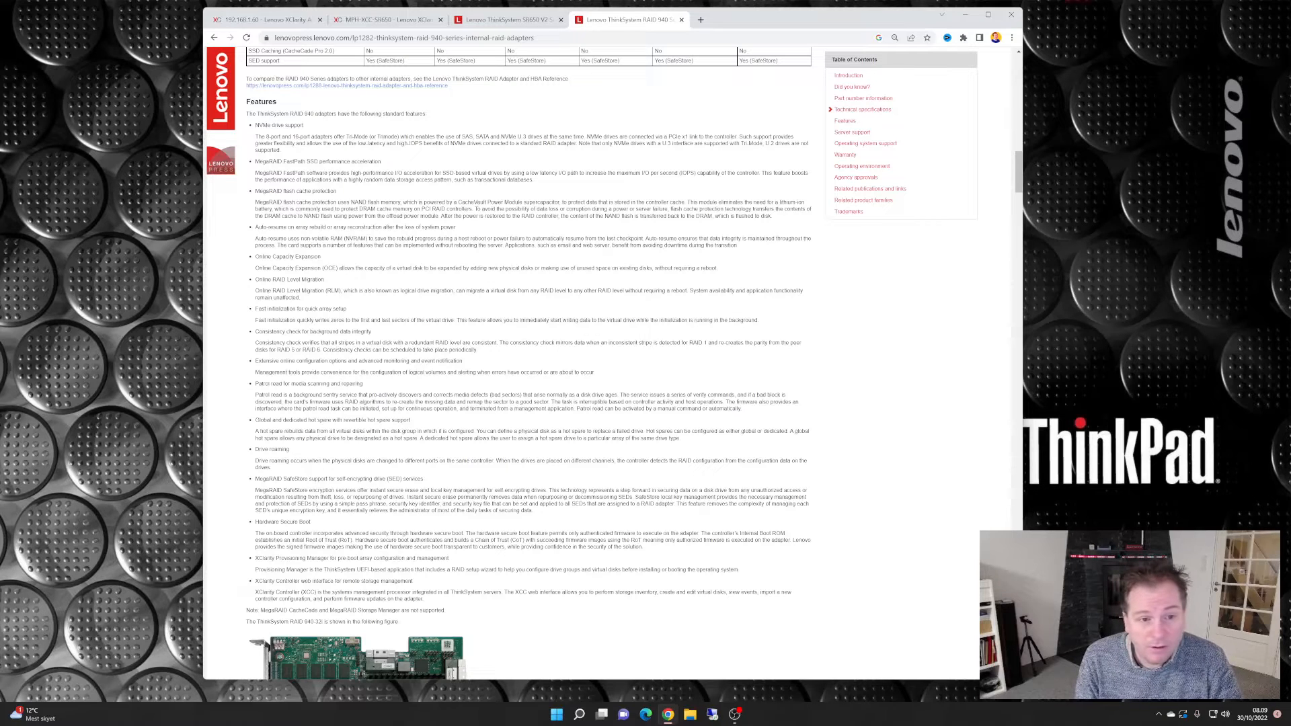
Highlight the 'Online Capacity Expansion' feature name in the Features list.
{"action": "double_click", "coordinate": [272, 256]}
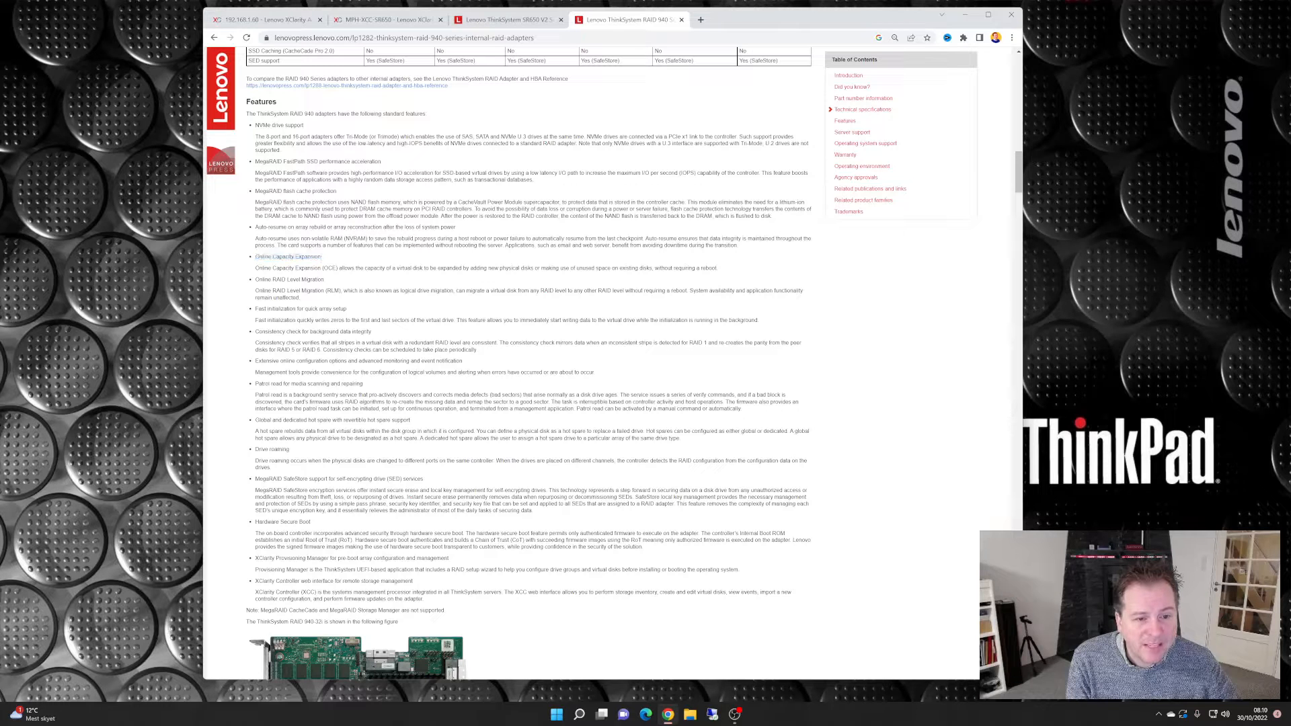
{"action": "double_click", "coordinate": [287, 256]}
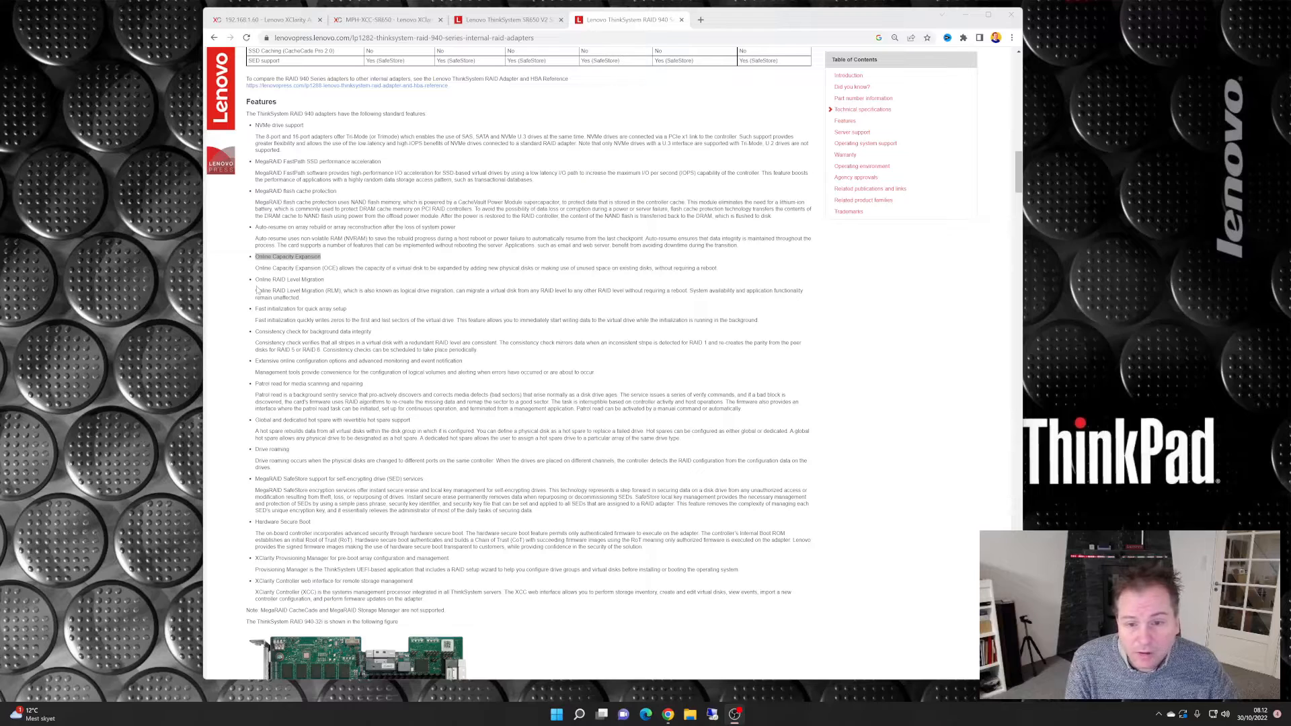
{"action": "mouse_move", "coordinate": [239, 303]}
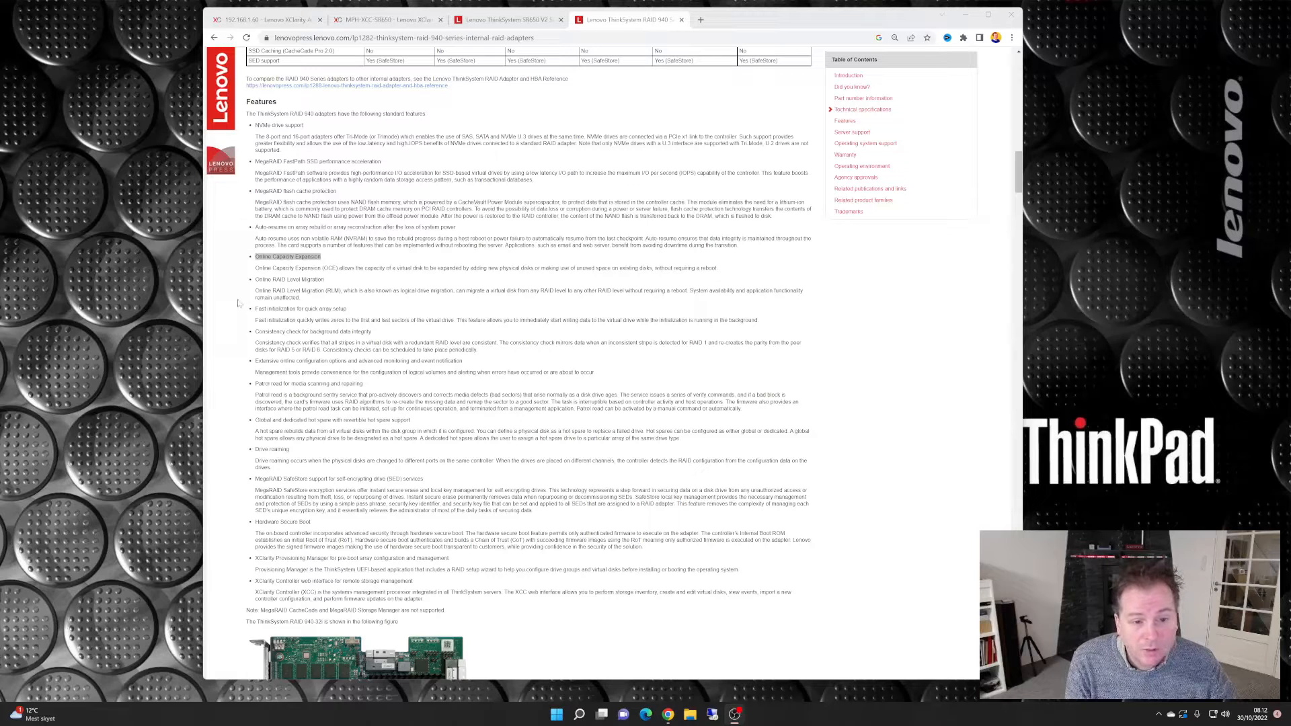
{"action": "mouse_move", "coordinate": [366, 362]}
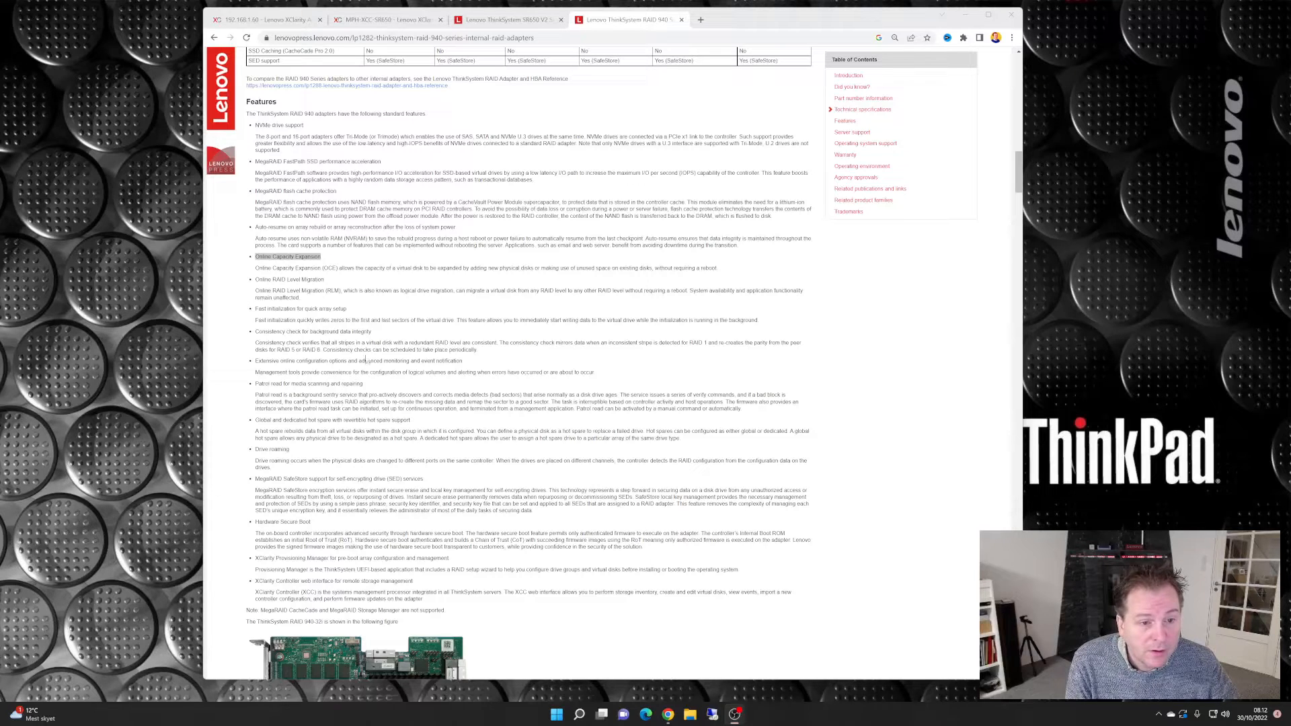